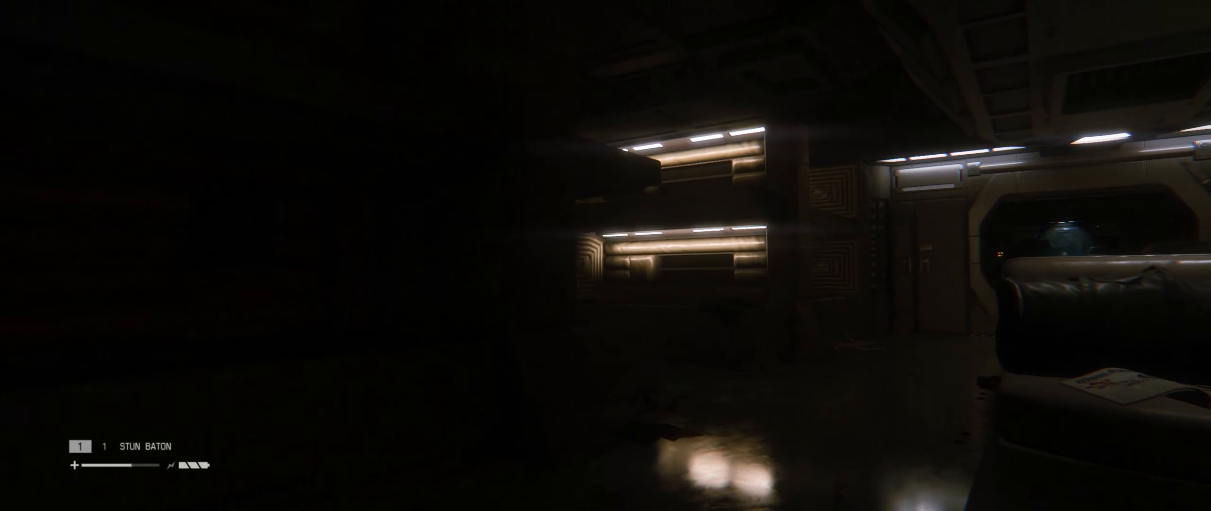
{"action": "mouse_move", "coordinate": [605, 255]}
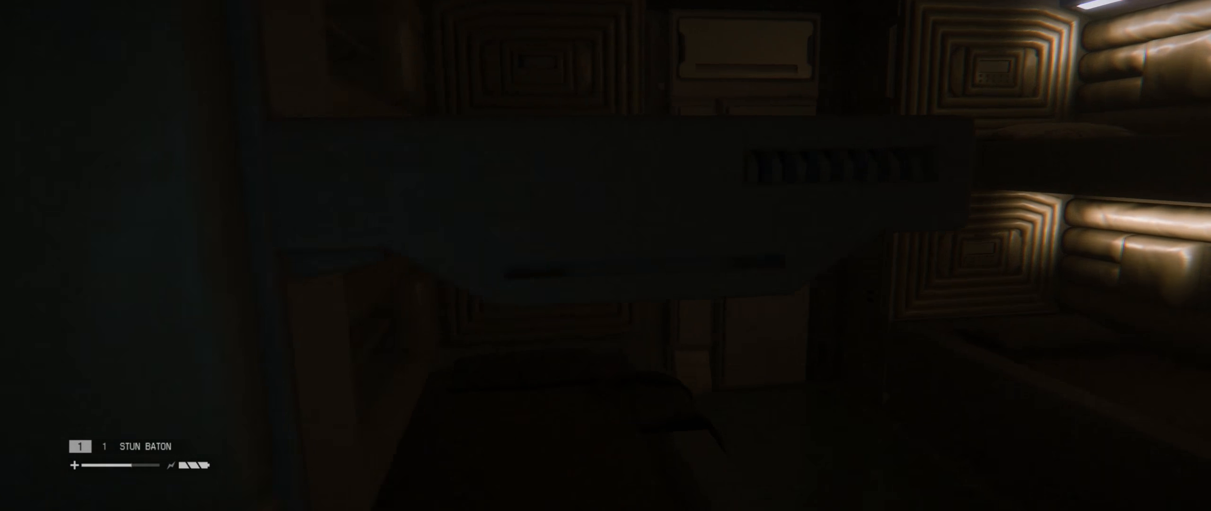
{"action": "key", "text": "m"}
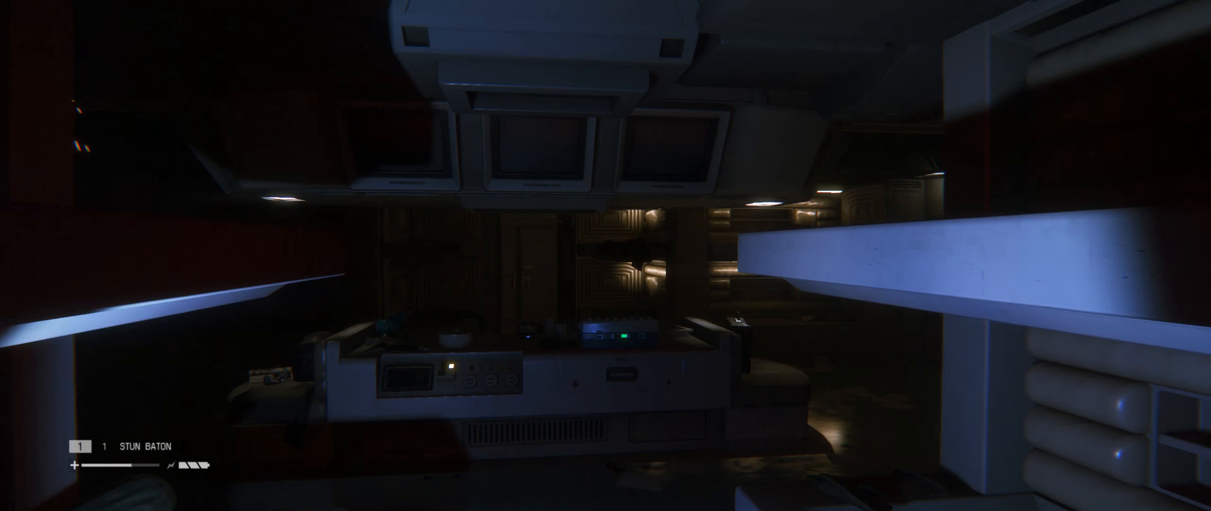
{"action": "mouse_move", "coordinate": [605, 256]}
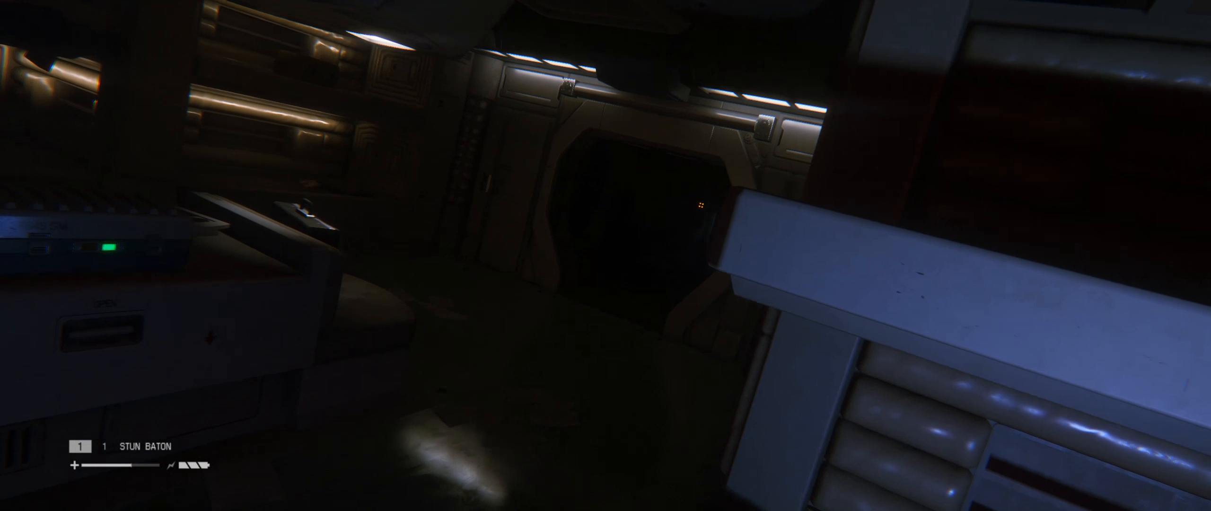
{"action": "mouse_move", "coordinate": [606, 255]}
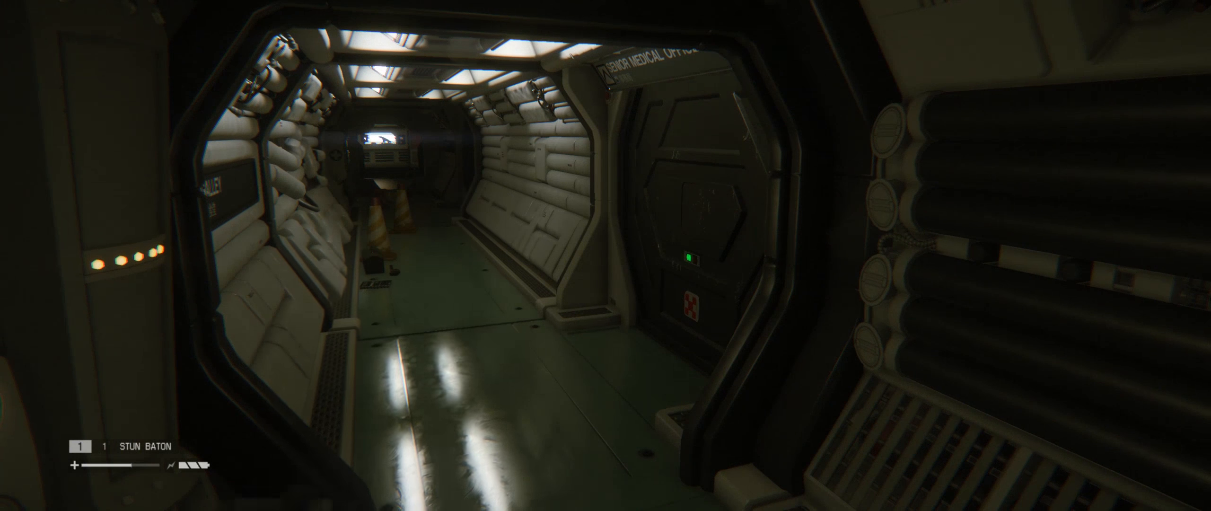
{"action": "mouse_move", "coordinate": [606, 255]}
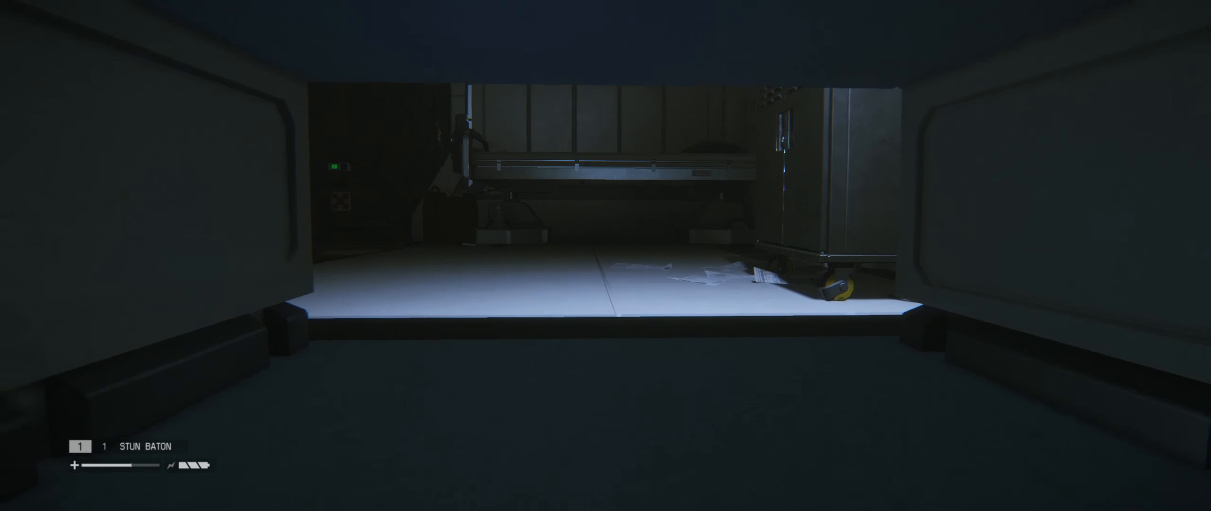
{"action": "mouse_move", "coordinate": [606, 256]}
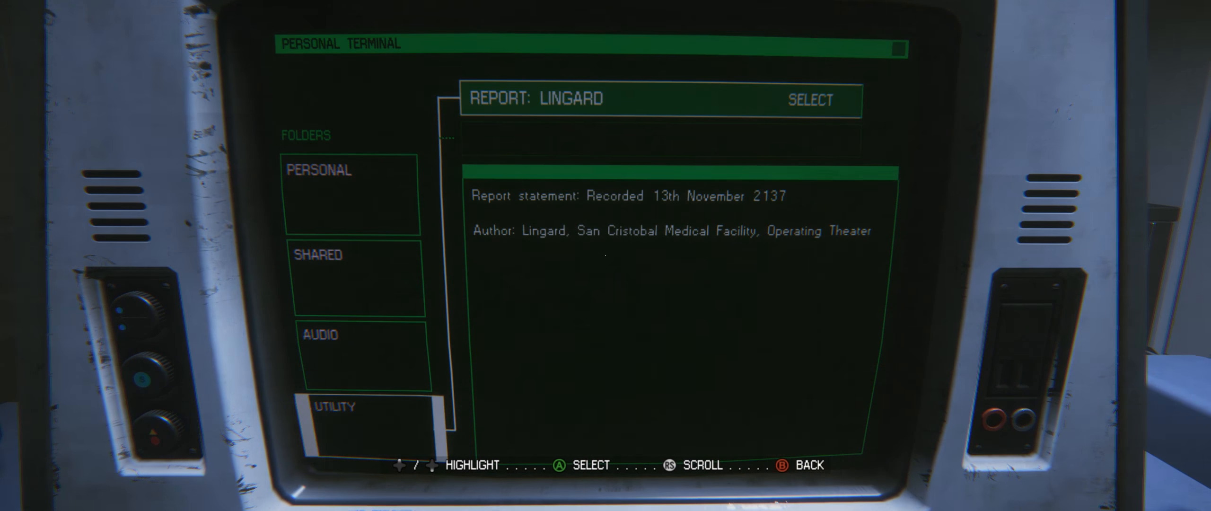
{"action": "left_click", "coordinate": [809, 99]}
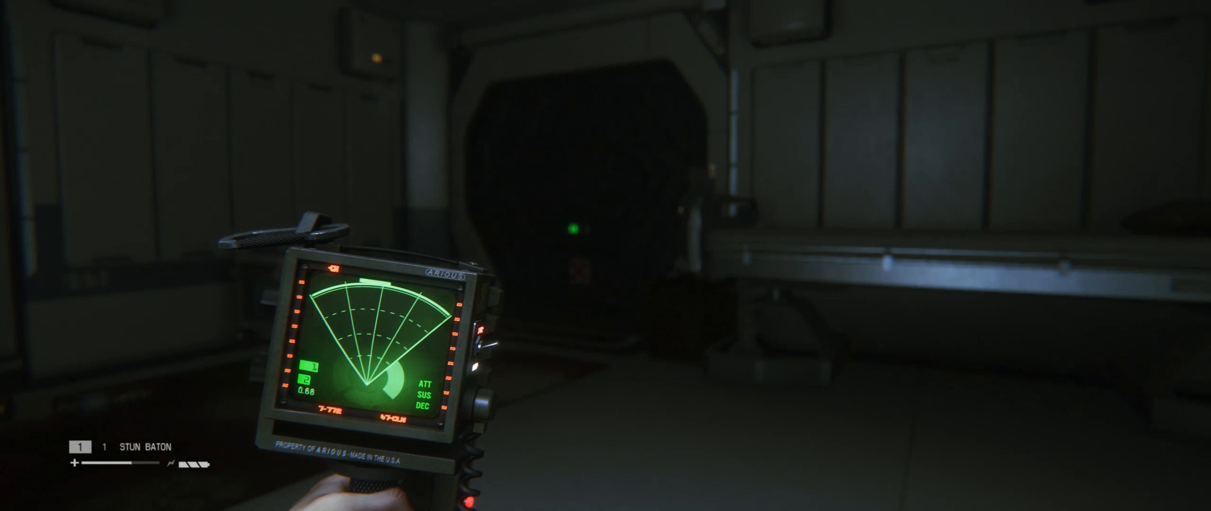
{"action": "mouse_move", "coordinate": [605, 255]}
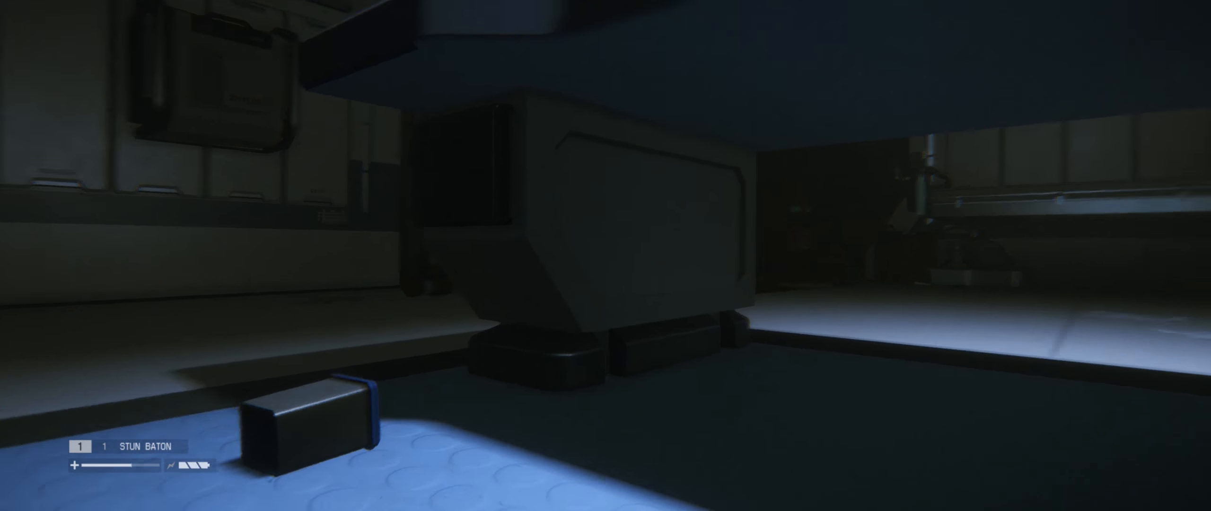
{"action": "mouse_move", "coordinate": [606, 256]}
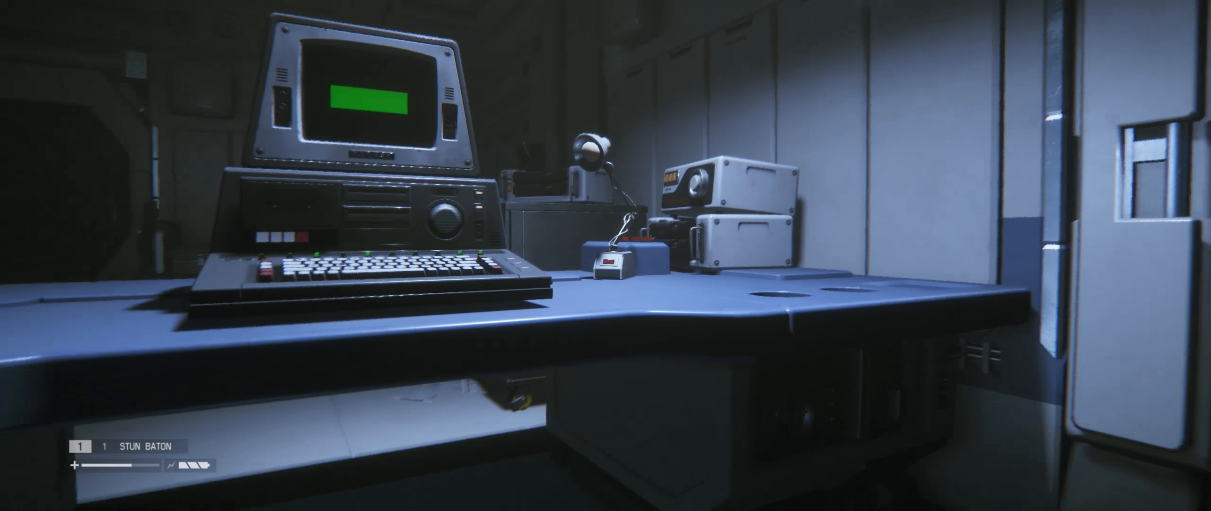
{"action": "mouse_move", "coordinate": [605, 255]}
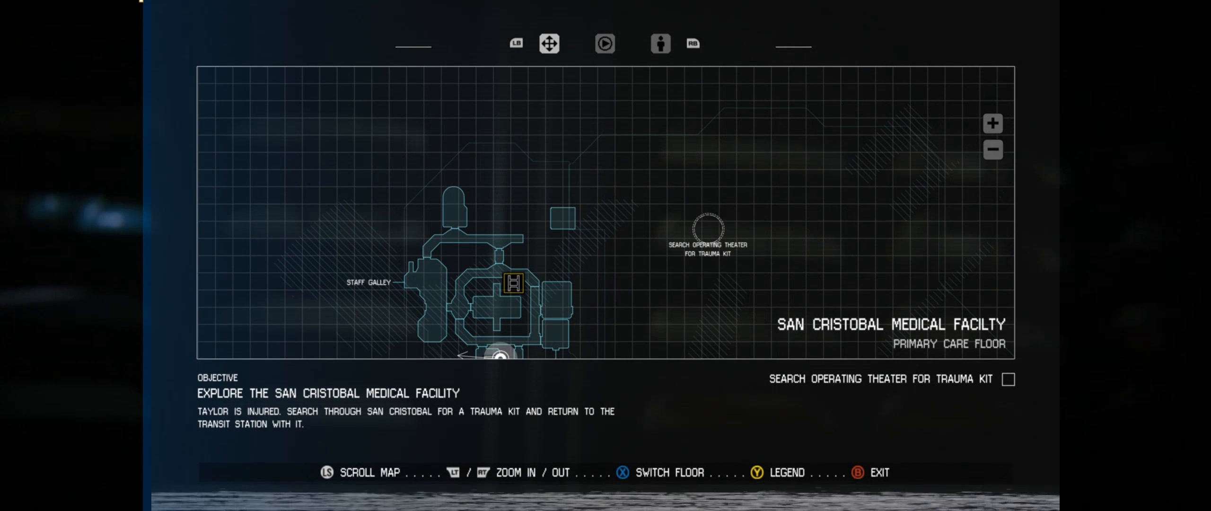
{"action": "scroll", "scroll_direction": "down", "scroll_amount": 3}
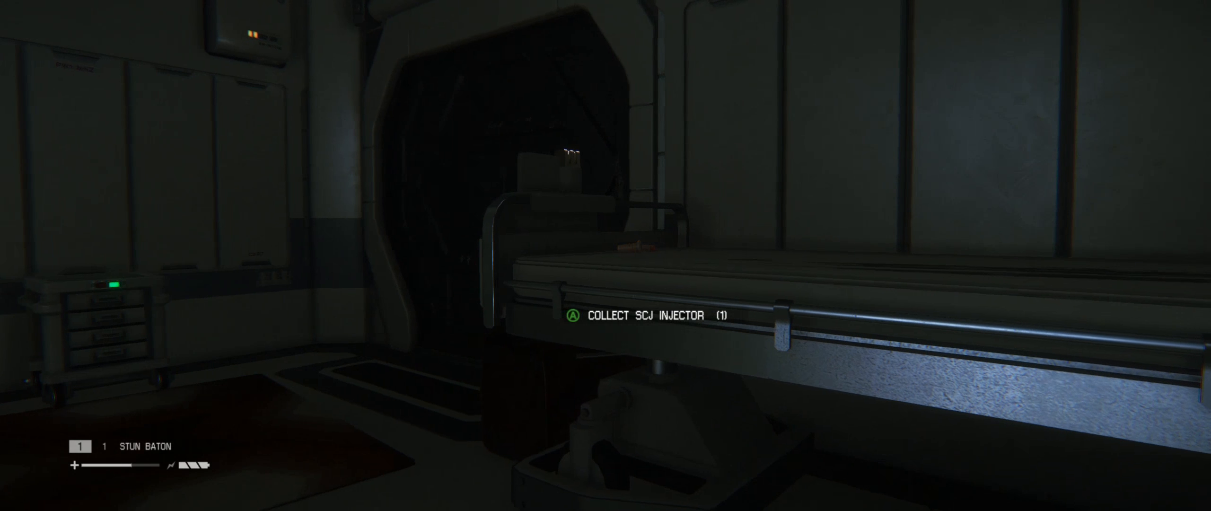
{"action": "mouse_move", "coordinate": [605, 256]}
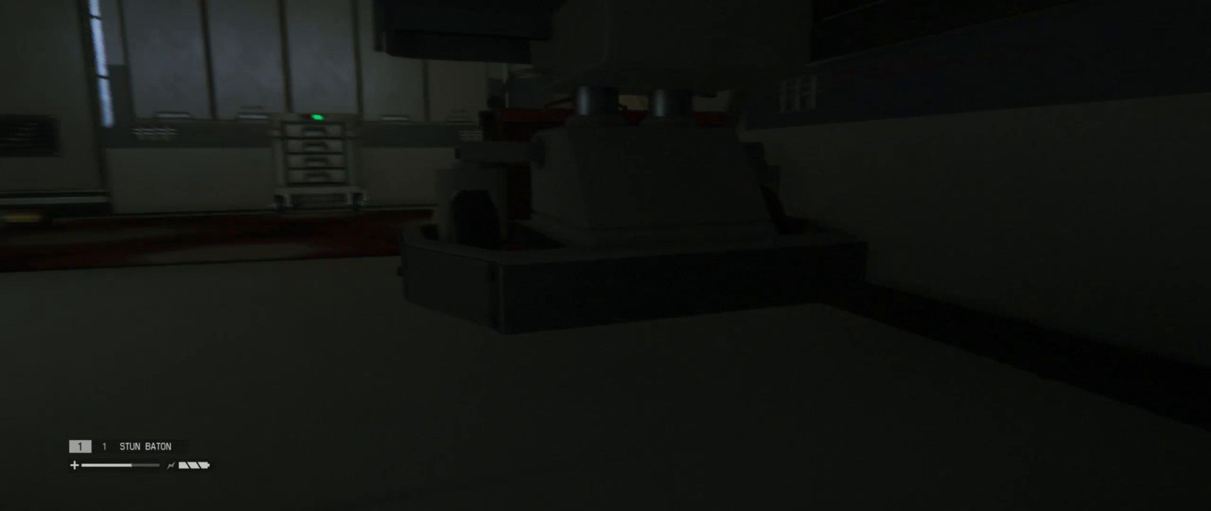
{"action": "key", "text": "m"}
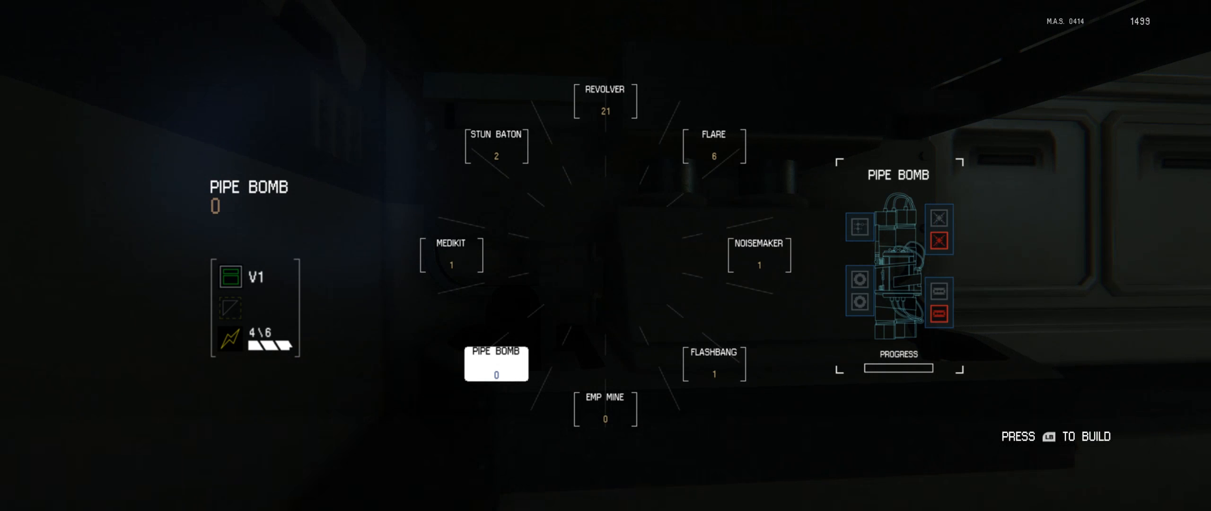
{"action": "left_click", "coordinate": [714, 363]}
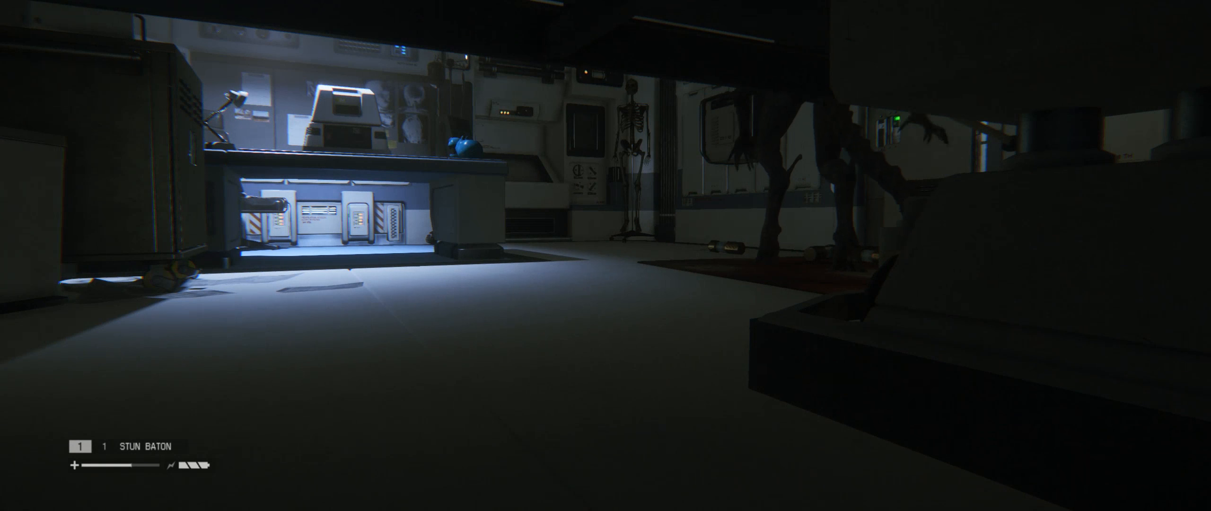
{"action": "mouse_move", "coordinate": [606, 255]}
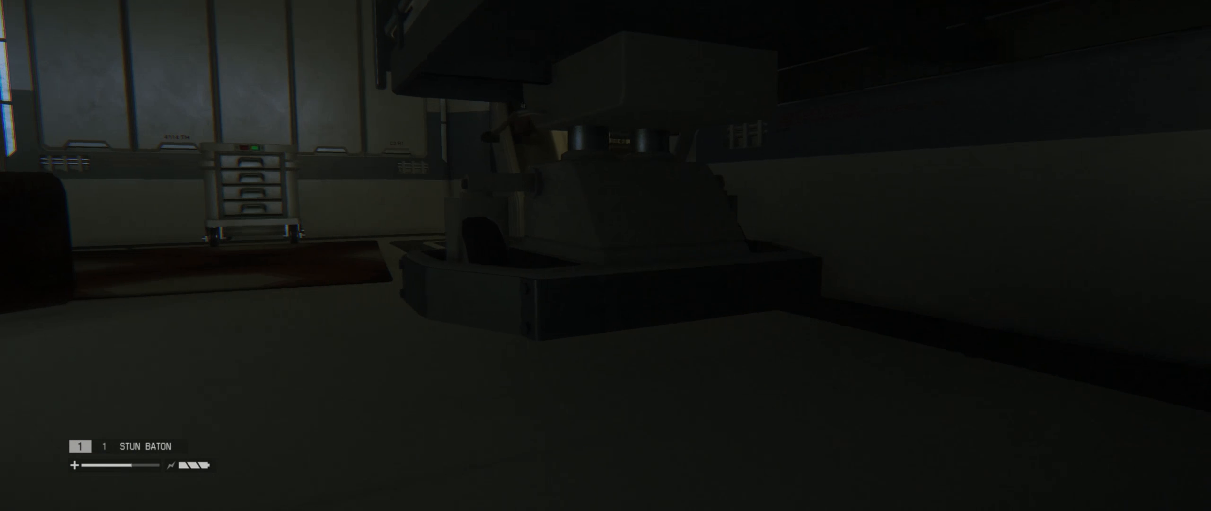
{"action": "mouse_move", "coordinate": [605, 256]}
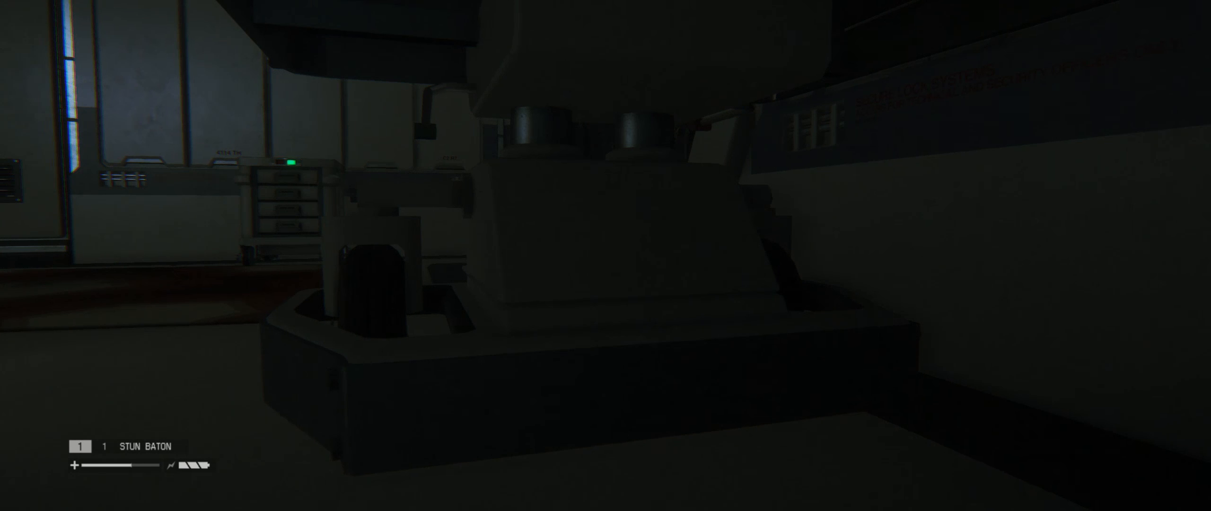
{"action": "mouse_move", "coordinate": [606, 255]}
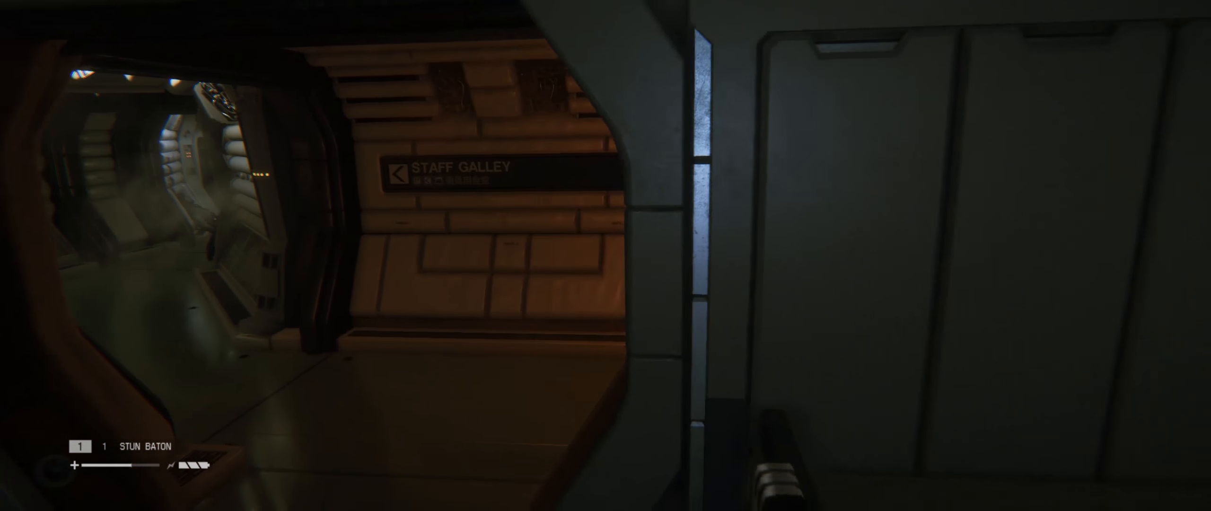
{"action": "mouse_move", "coordinate": [605, 255]}
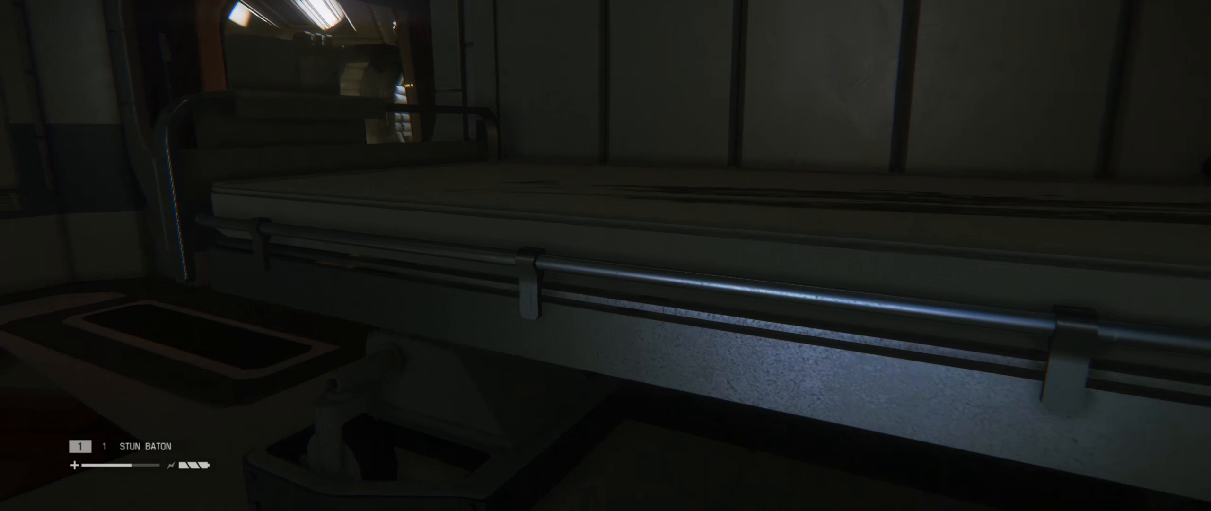
{"action": "key", "text": "m"}
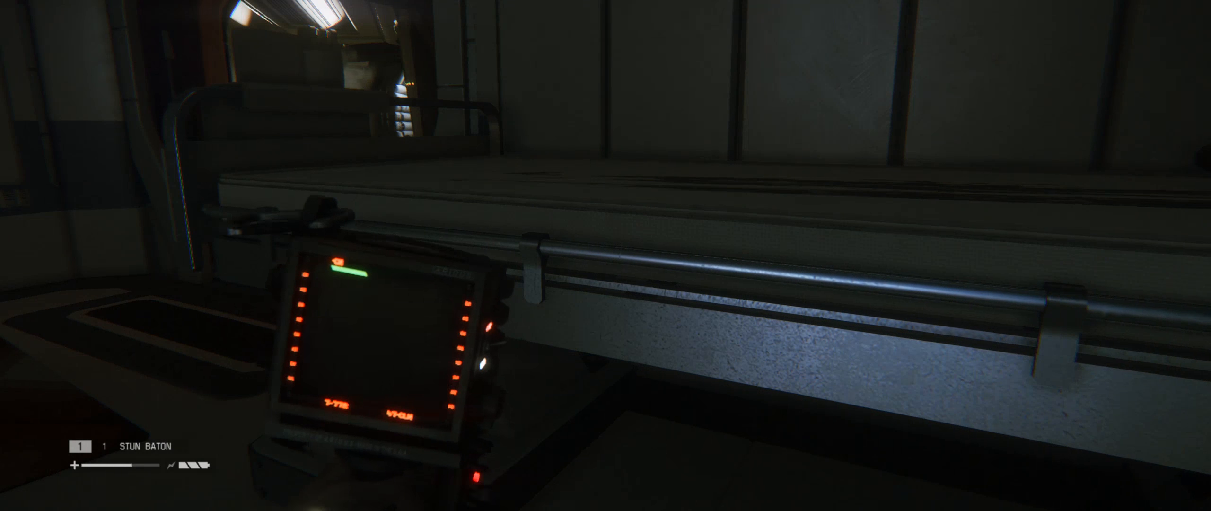
{"action": "mouse_move", "coordinate": [605, 256]}
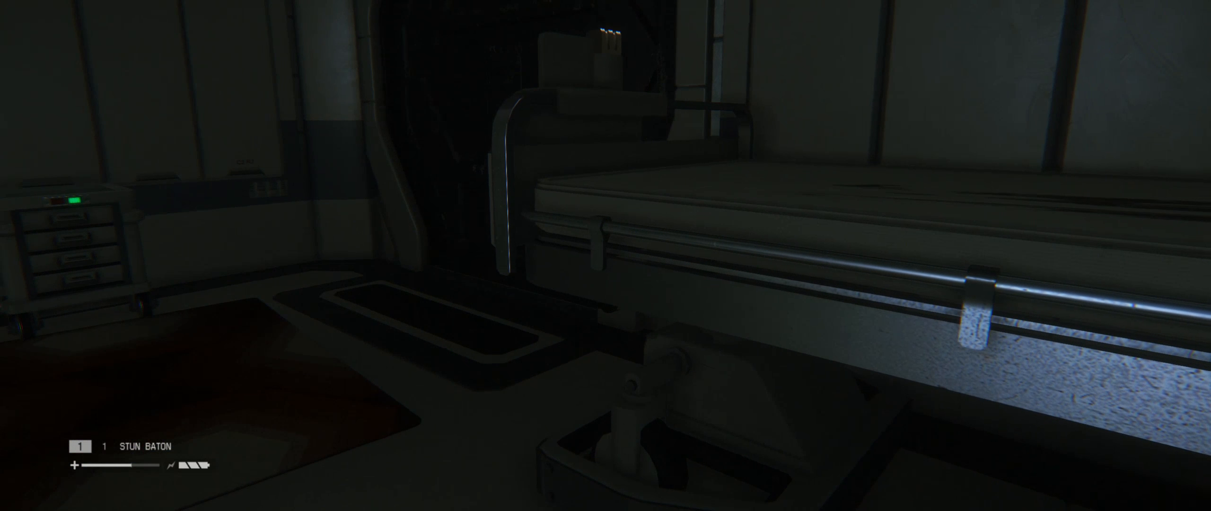
{"action": "mouse_move", "coordinate": [605, 255]}
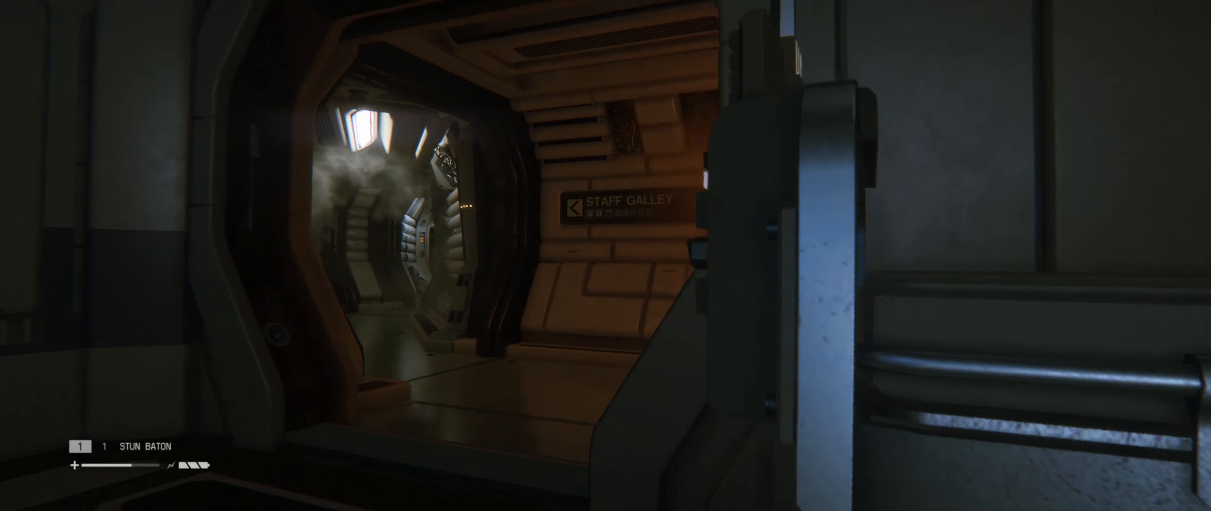
{"action": "key", "text": "m"}
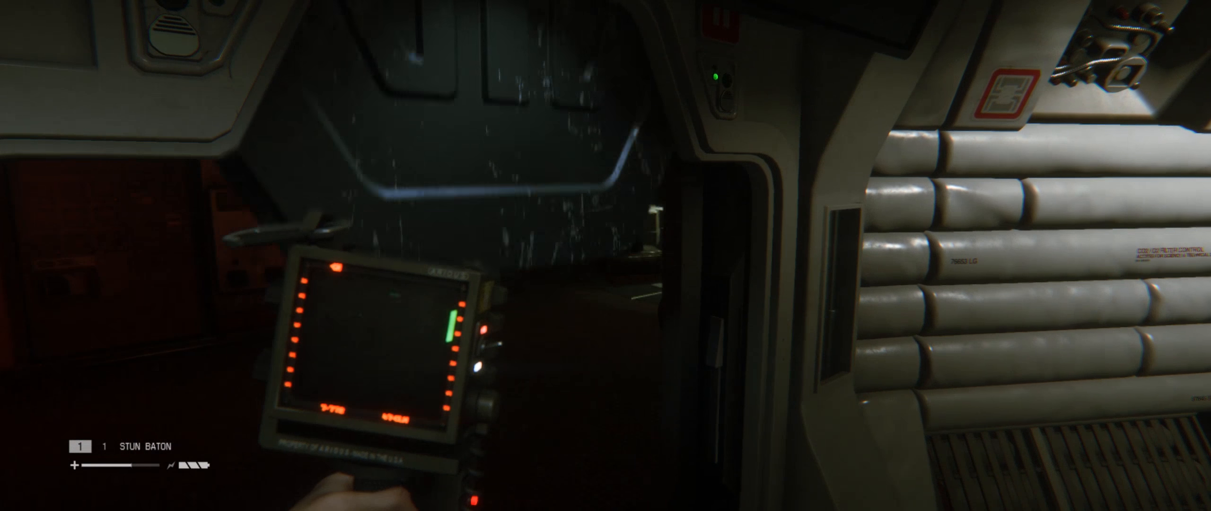
{"action": "mouse_move", "coordinate": [606, 256]}
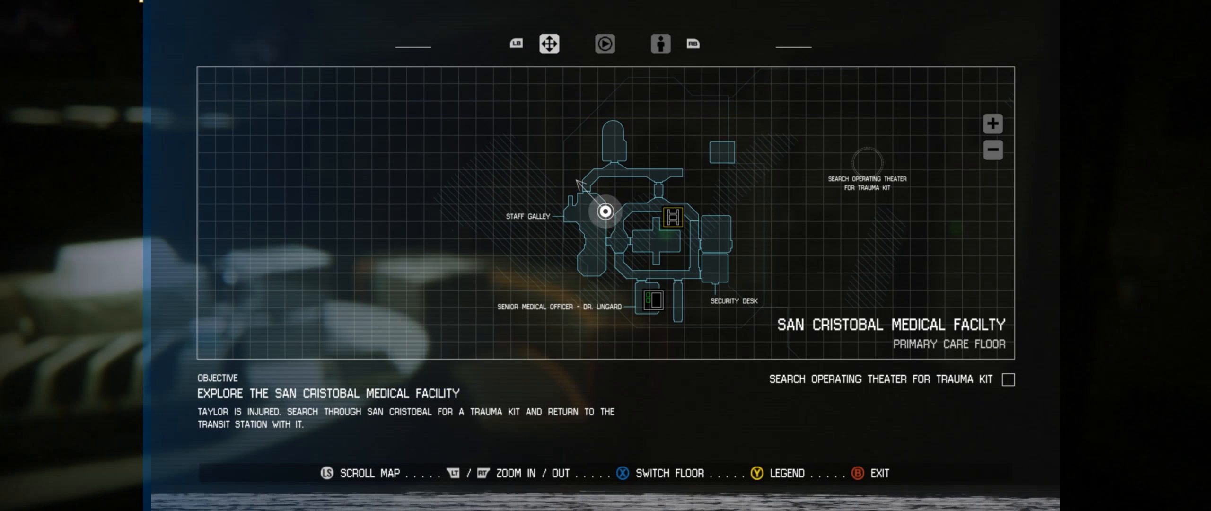
{"action": "key", "text": "b"}
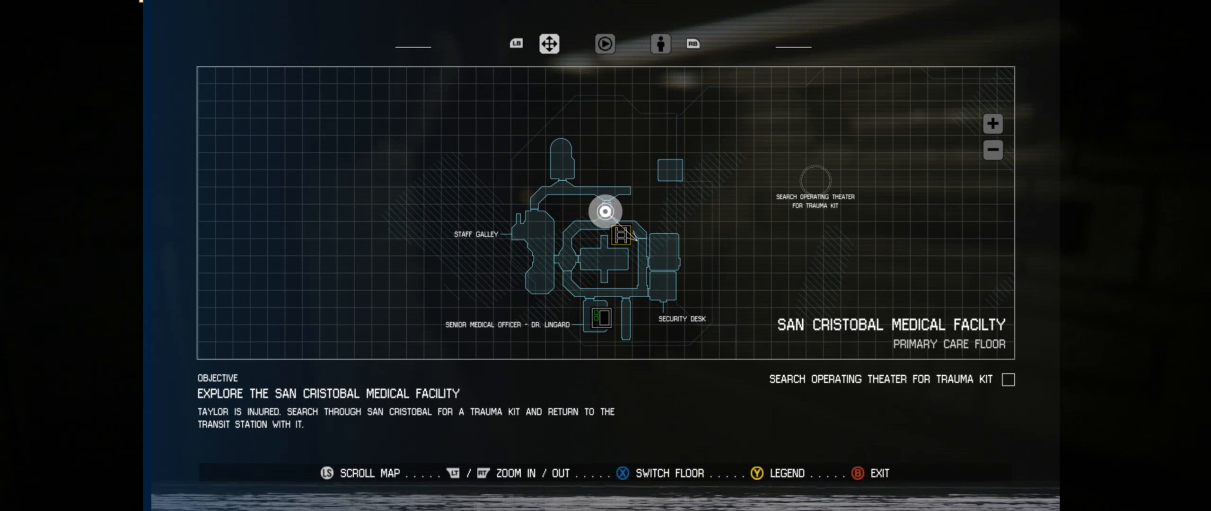
{"action": "key", "text": "Escape"}
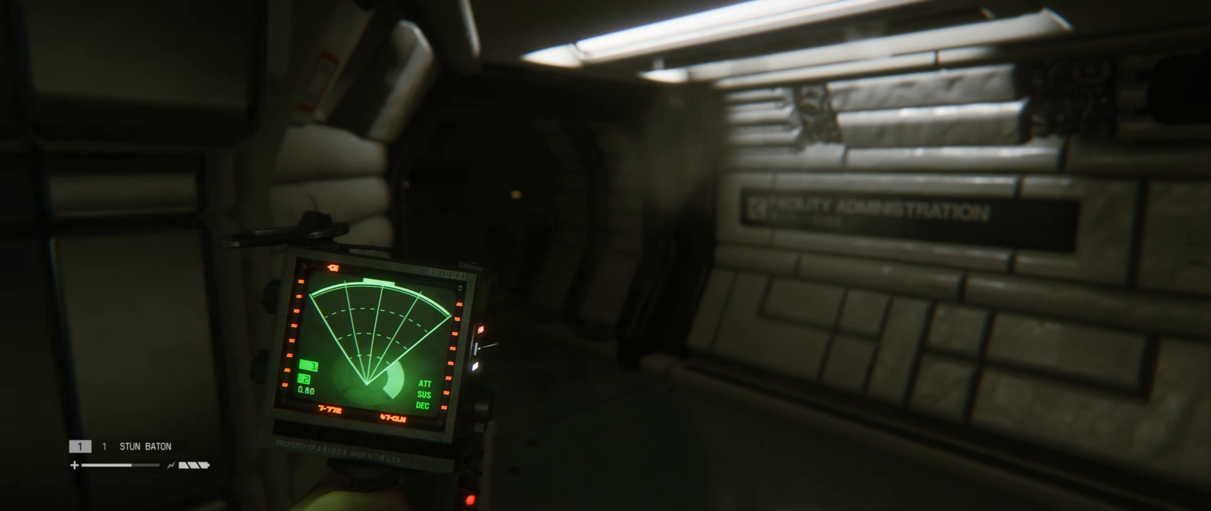
{"action": "mouse_move", "coordinate": [605, 255]}
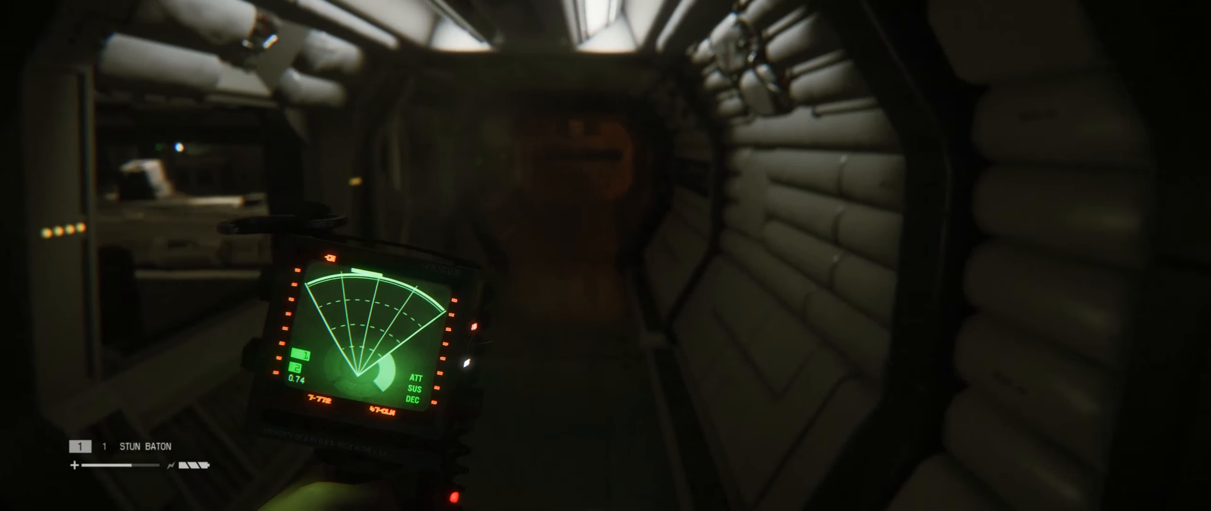
{"action": "mouse_move", "coordinate": [605, 256]}
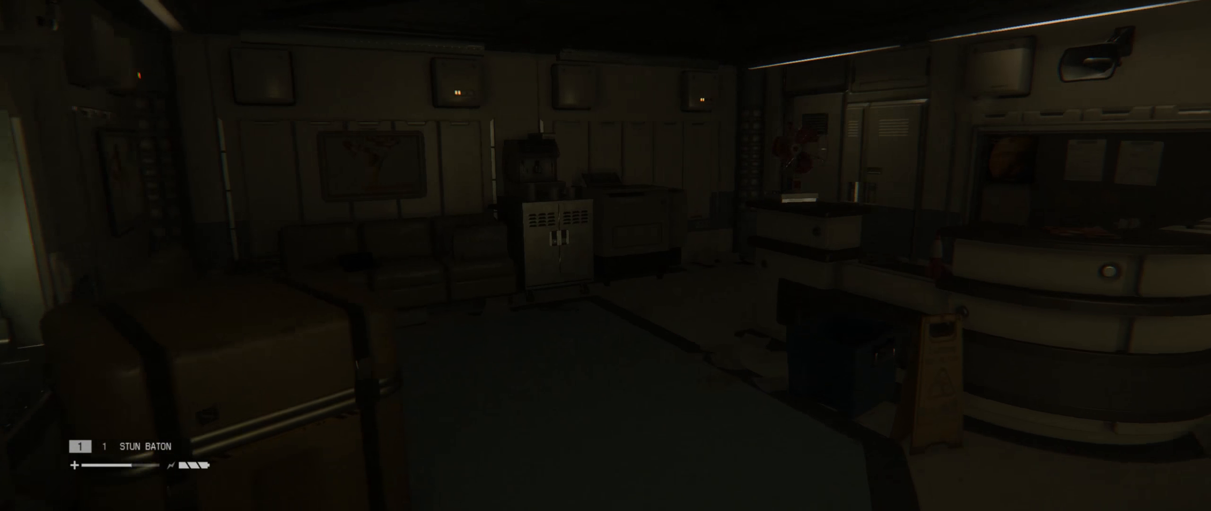
{"action": "mouse_move", "coordinate": [606, 255]}
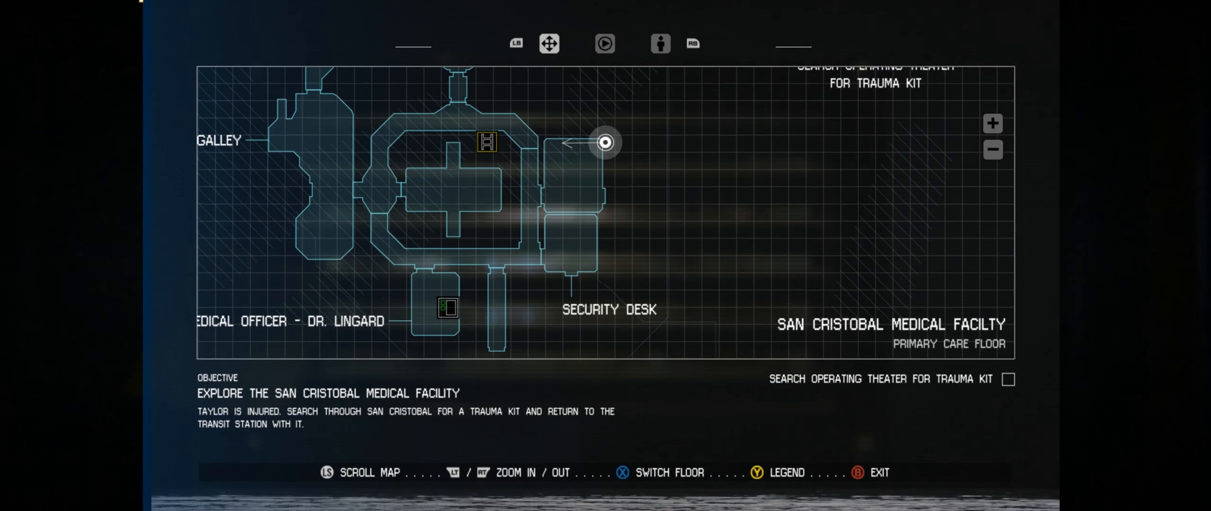
{"action": "scroll", "scroll_direction": "down", "scroll_amount": 3}
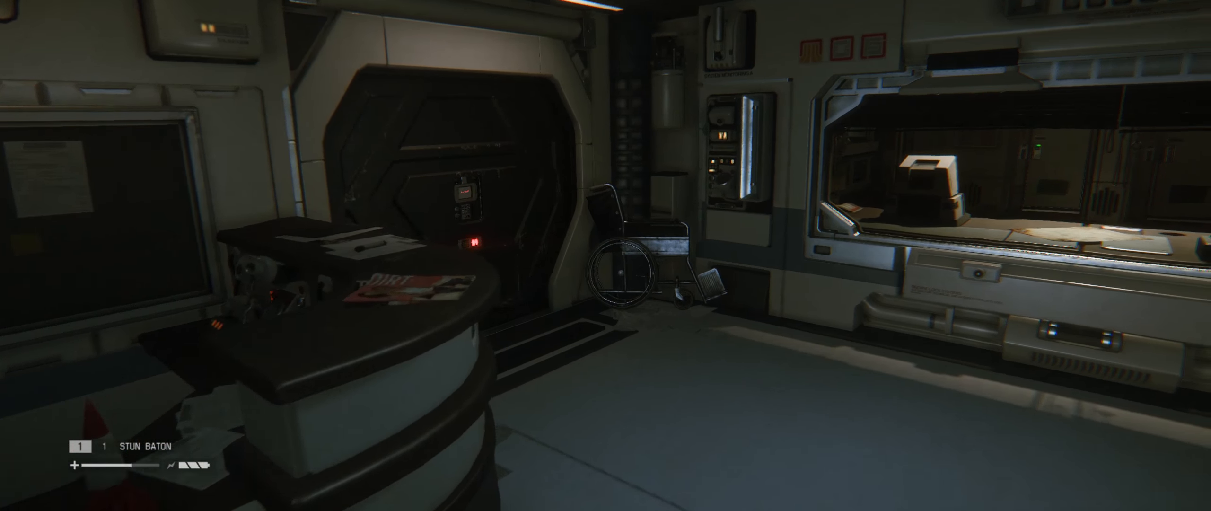
{"action": "mouse_move", "coordinate": [606, 255]}
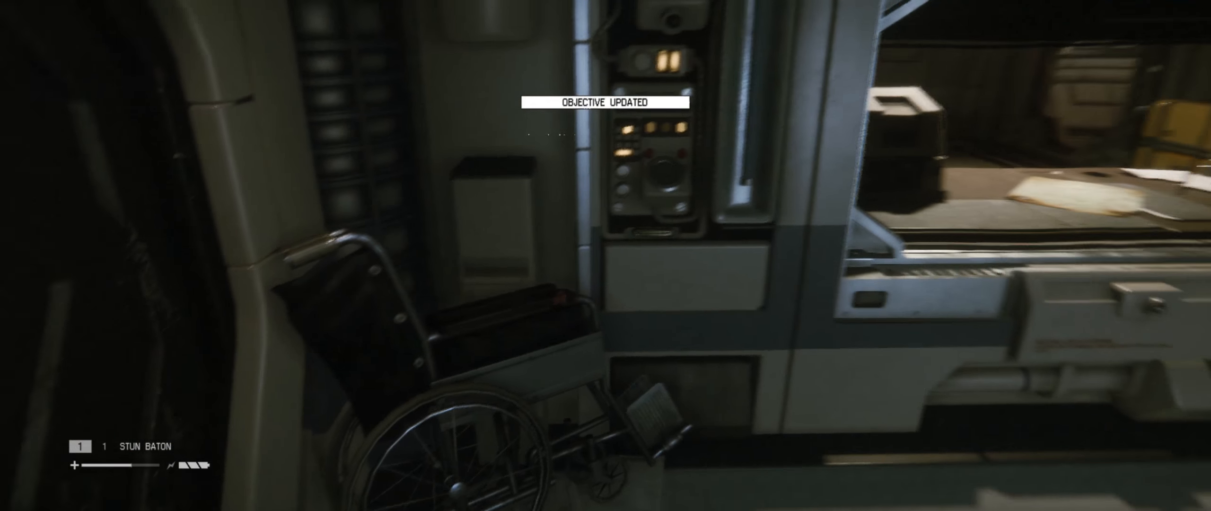
{"action": "mouse_move", "coordinate": [605, 255]}
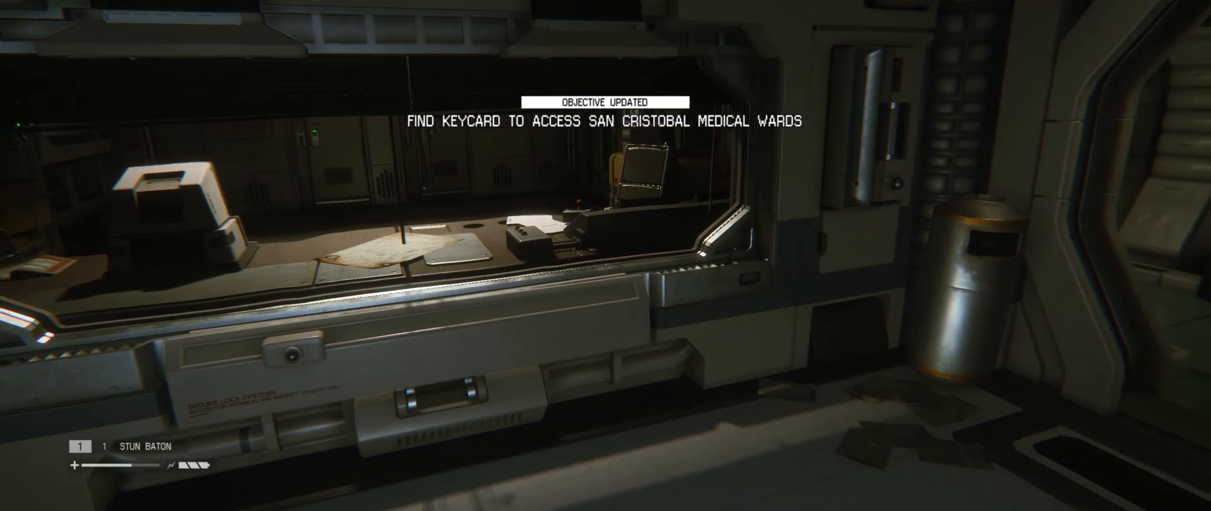
{"action": "mouse_move", "coordinate": [606, 256]}
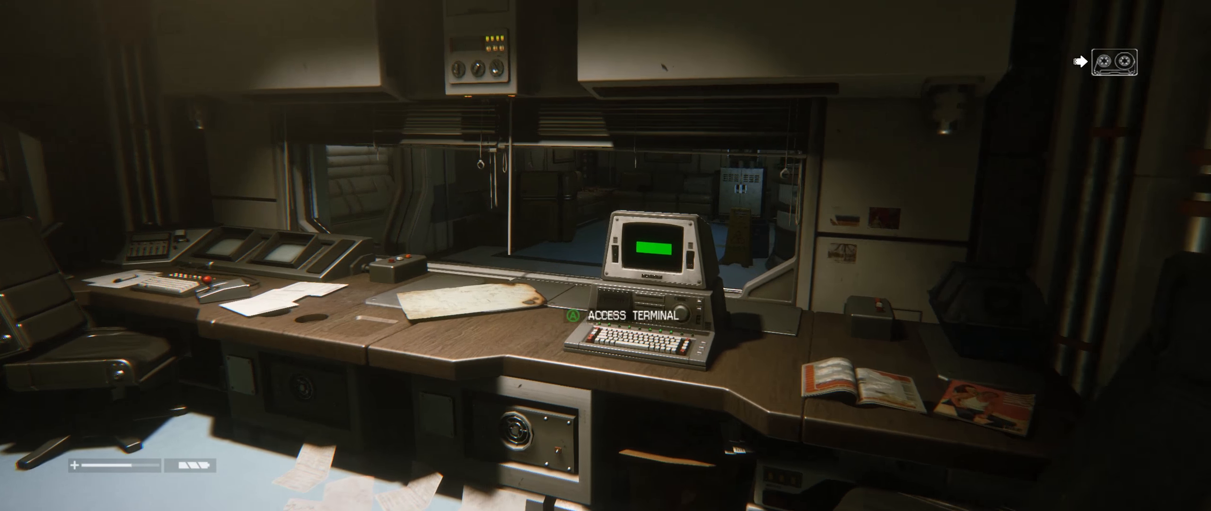
{"action": "left_click", "coordinate": [631, 316]}
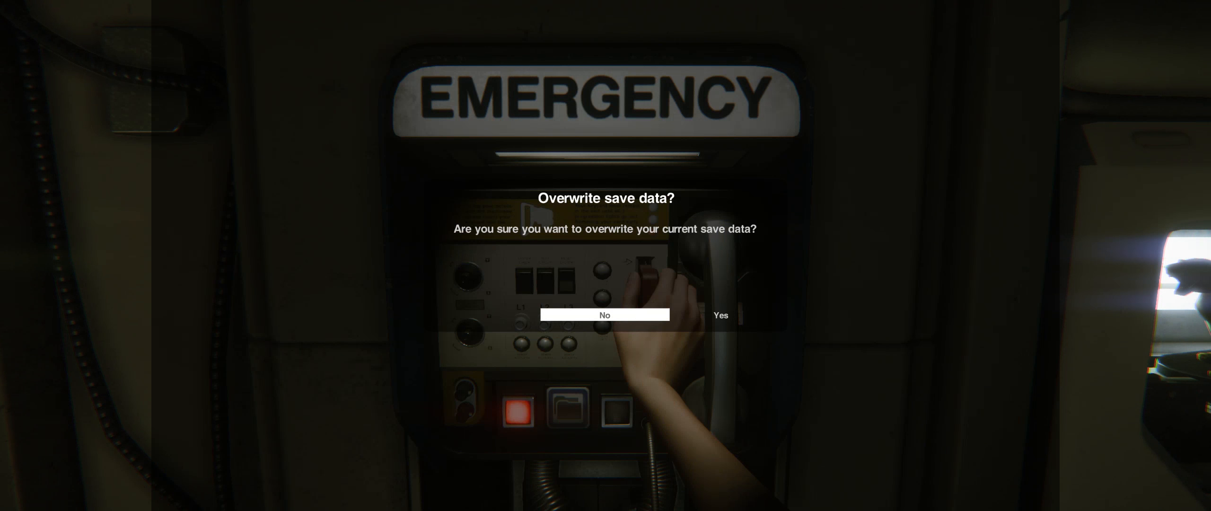
{"action": "left_click", "coordinate": [719, 315]}
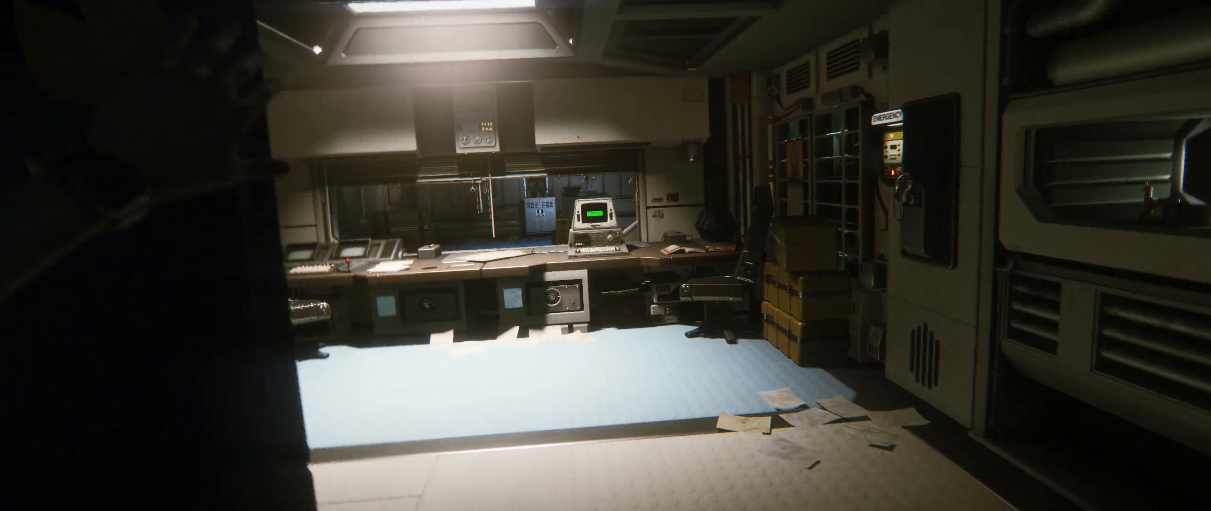
{"action": "mouse_move", "coordinate": [606, 256]}
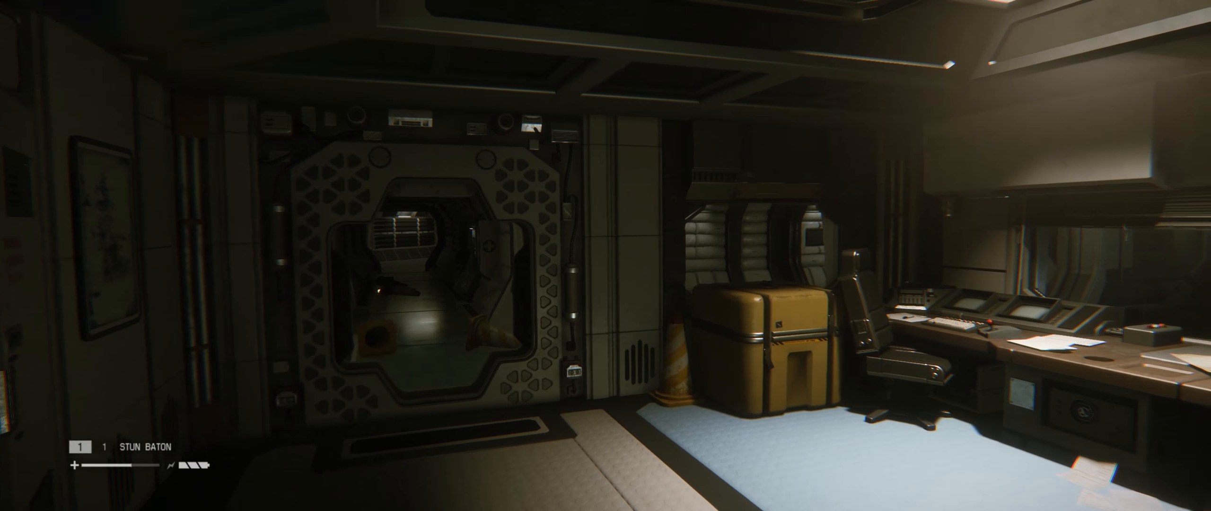